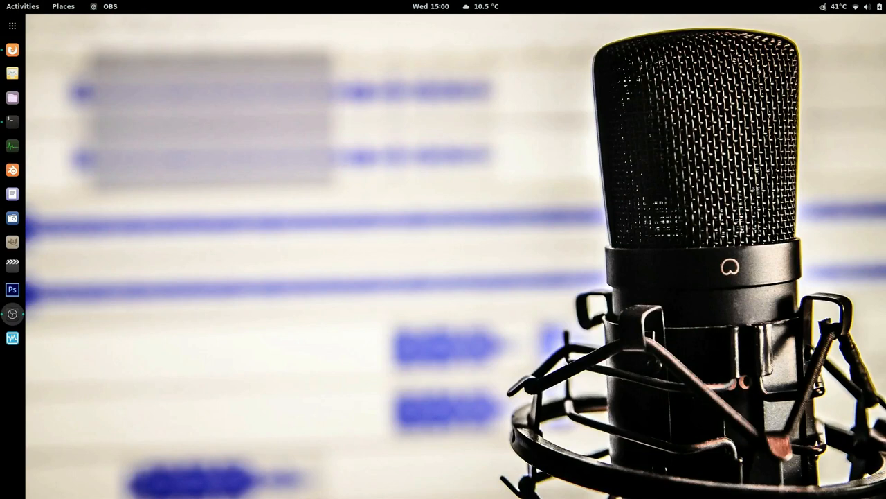
{"action": "mouse_move", "coordinate": [638, 425]}
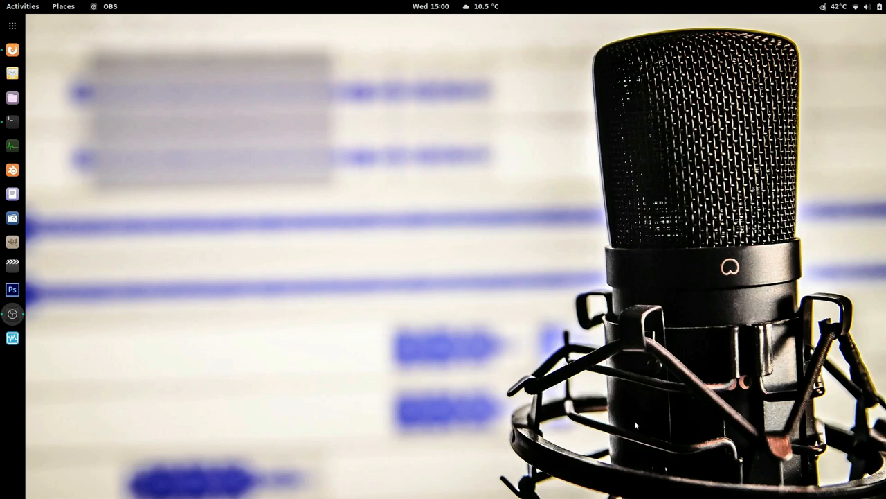
{"action": "mouse_move", "coordinate": [443, 188]}
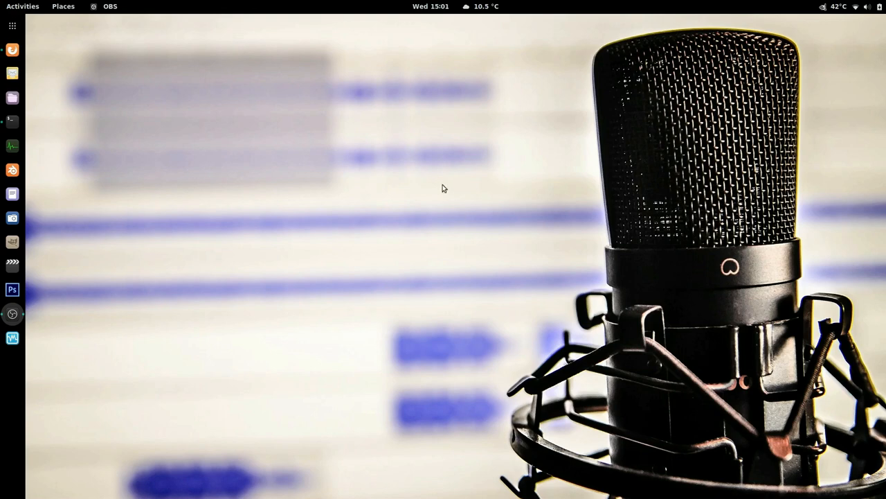
{"action": "mouse_move", "coordinate": [12, 122]}
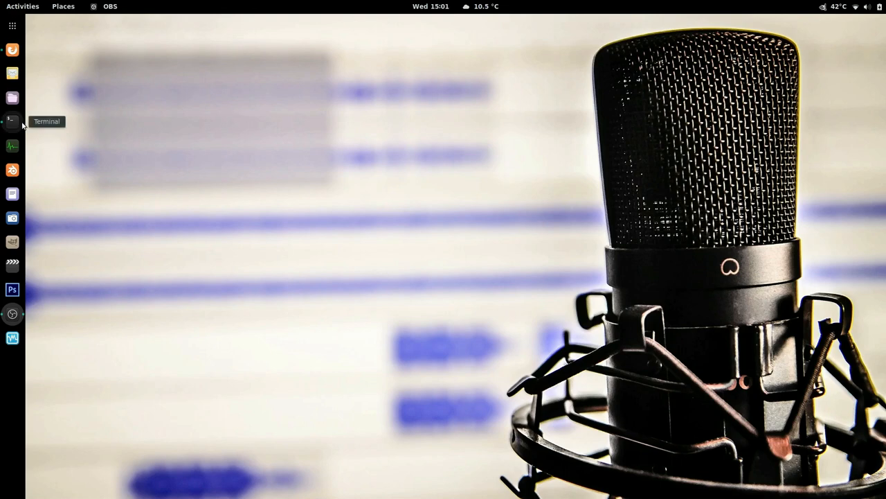
Bring the OBS window forward, nudge it left, and show the Mic/Aux source options in the Mixer
{"action": "left_click", "coordinate": [11, 121]}
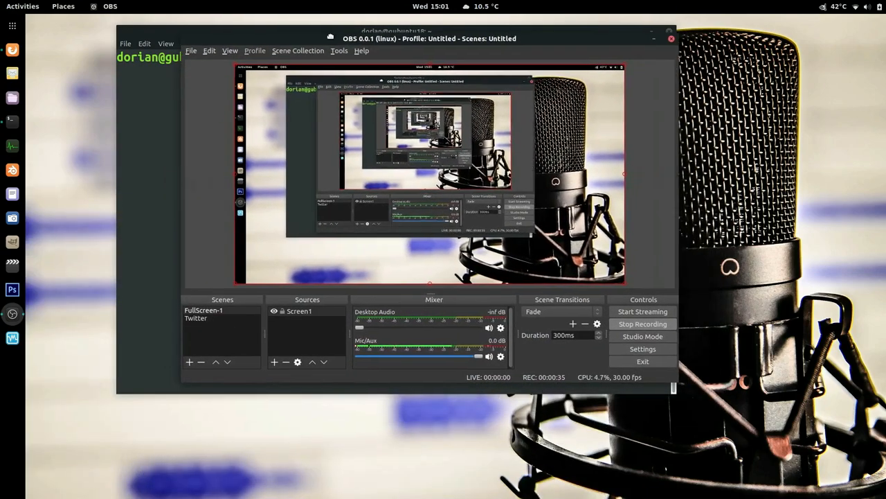
{"action": "left_click_drag", "start_coordinate": [429, 38], "coordinate": [400, 39]}
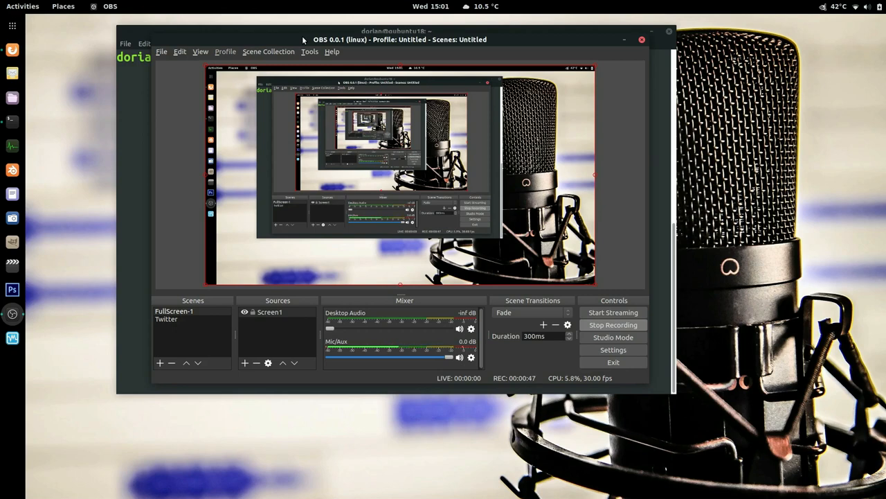
{"action": "mouse_move", "coordinate": [473, 378]}
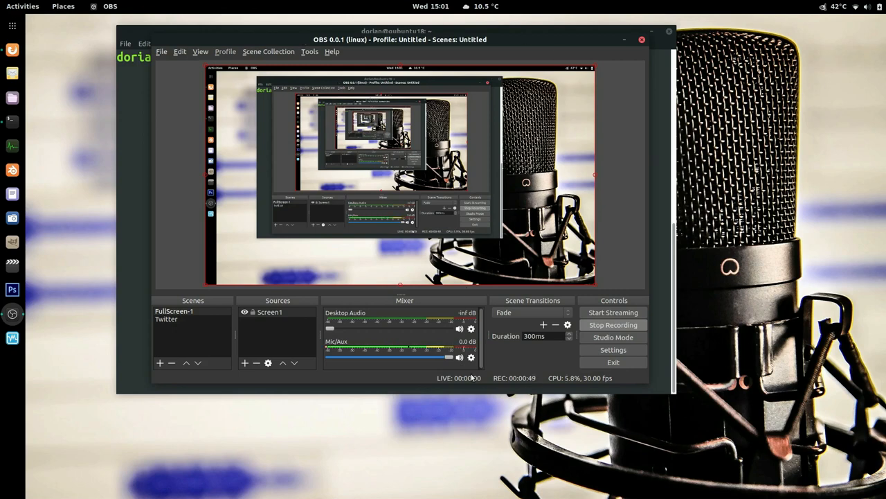
{"action": "left_click", "coordinate": [471, 357]}
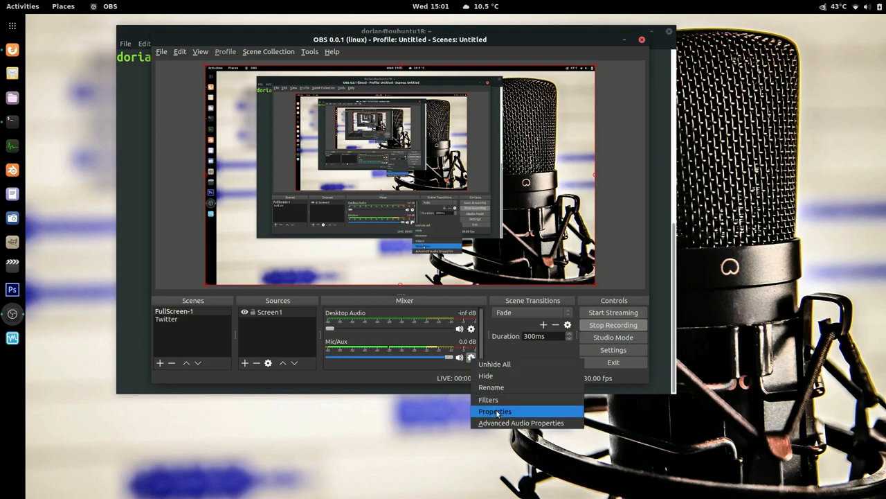
In Mic/Aux Properties, set the device to plain Blue Snowball Analog Mono and apply it
{"action": "left_click", "coordinate": [495, 410]}
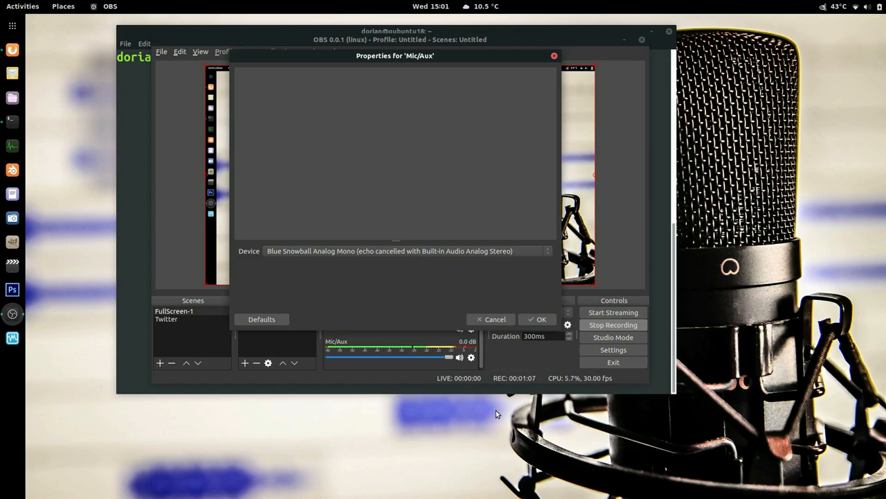
{"action": "mouse_move", "coordinate": [404, 254]}
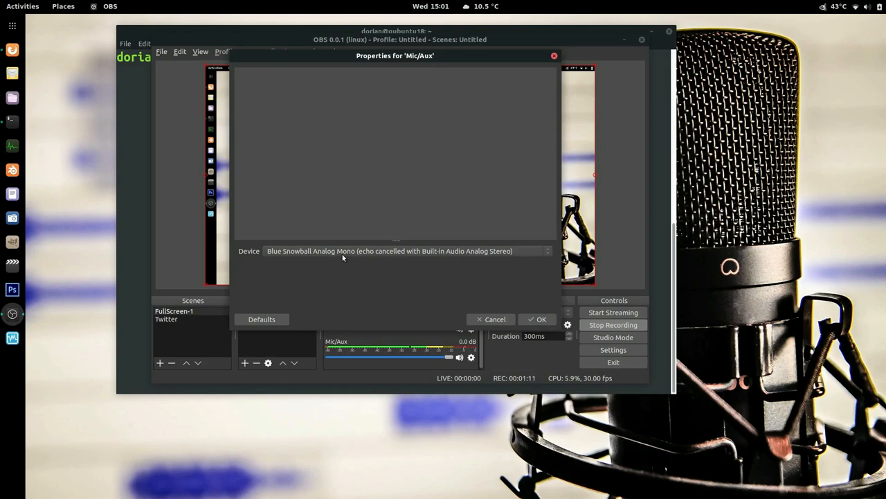
{"action": "mouse_move", "coordinate": [407, 257]}
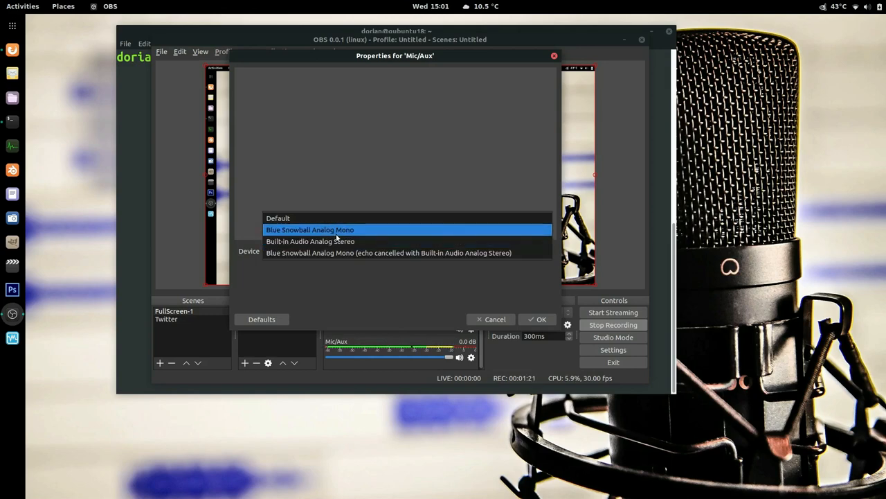
{"action": "left_click", "coordinate": [310, 229]}
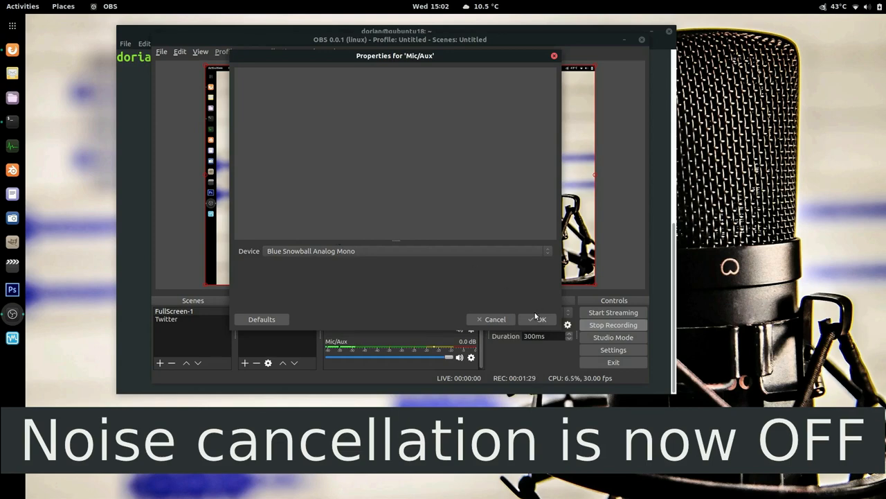
{"action": "left_click", "coordinate": [539, 319]}
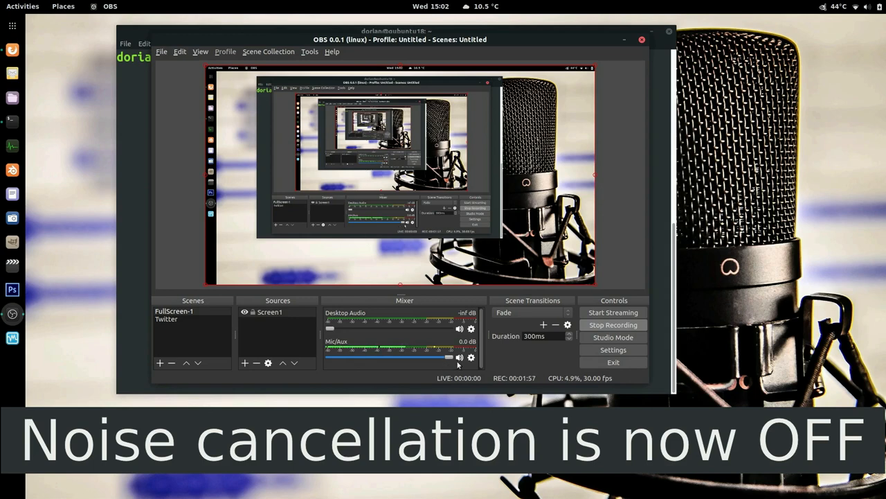
Reopen Mic/Aux Properties to check the Device field, then close the dialog
{"action": "left_click", "coordinate": [471, 357]}
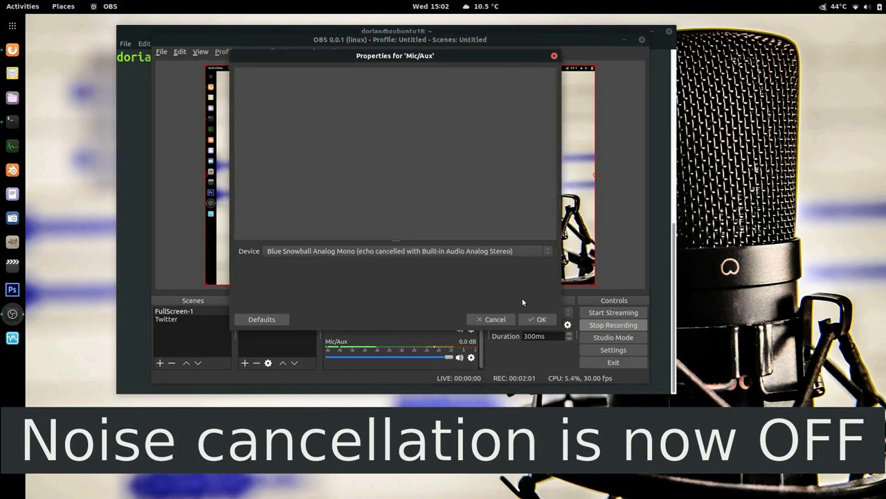
{"action": "left_click", "coordinate": [542, 319]}
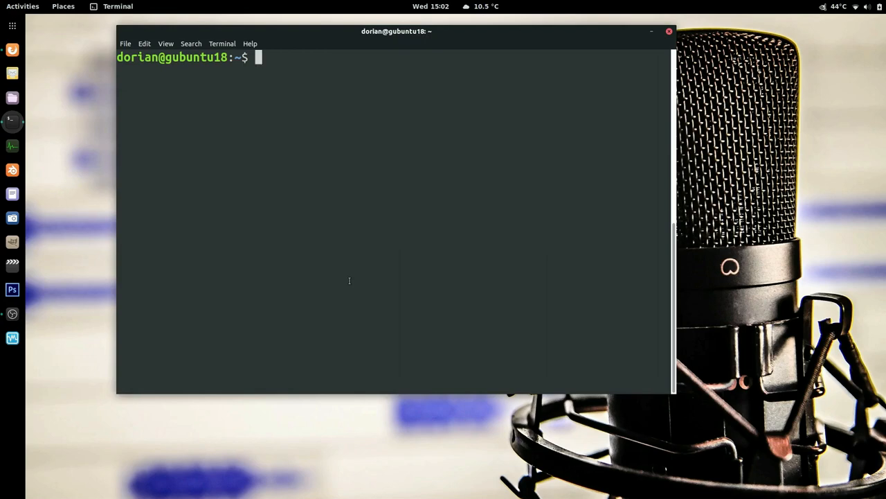
{"action": "mouse_move", "coordinate": [260, 134]}
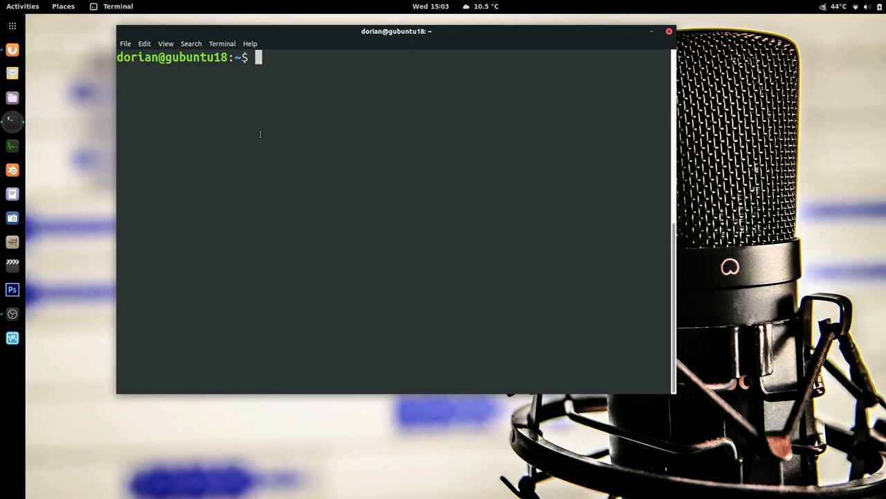
Run cat ./.bash_history | grep wget to list earlier wget commands from shell history
{"action": "type", "text": "cat"}
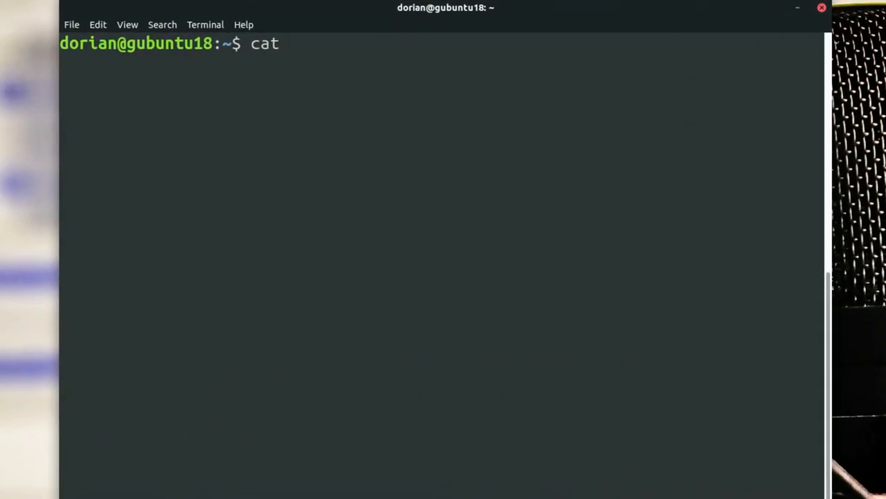
{"action": "type", "text": "./.ba"}
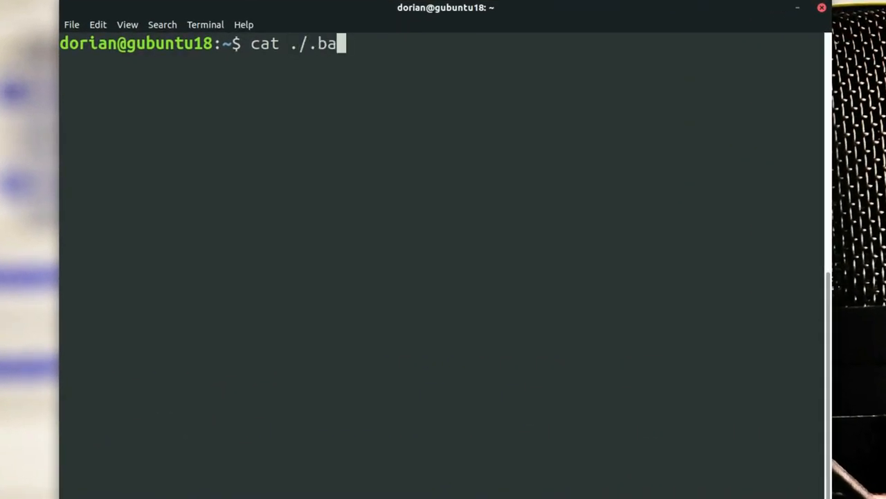
{"action": "type", "text": "sh"}
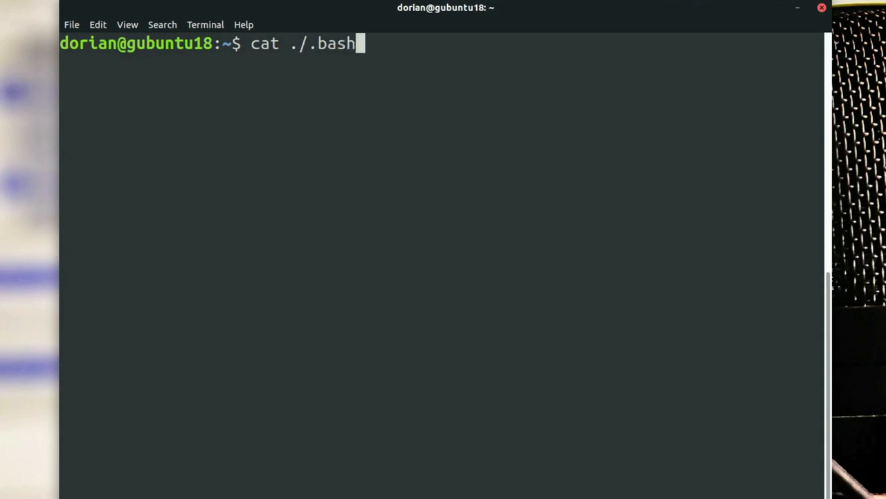
{"action": "type", "text": "_history"}
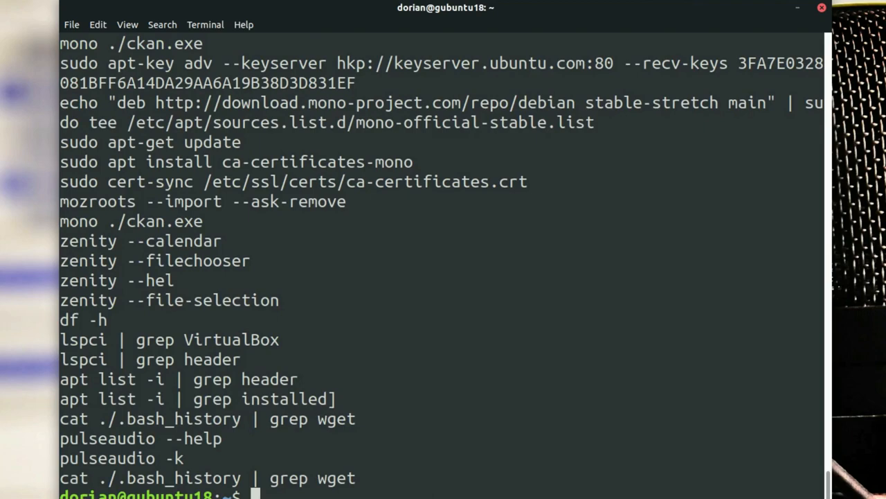
{"action": "type", "text": "clear"}
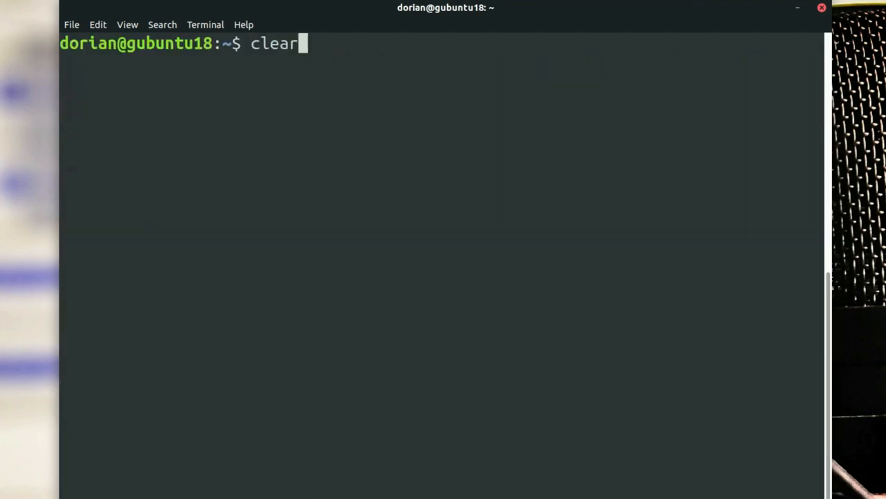
{"action": "type", "text": "cat ./.bash_history |"}
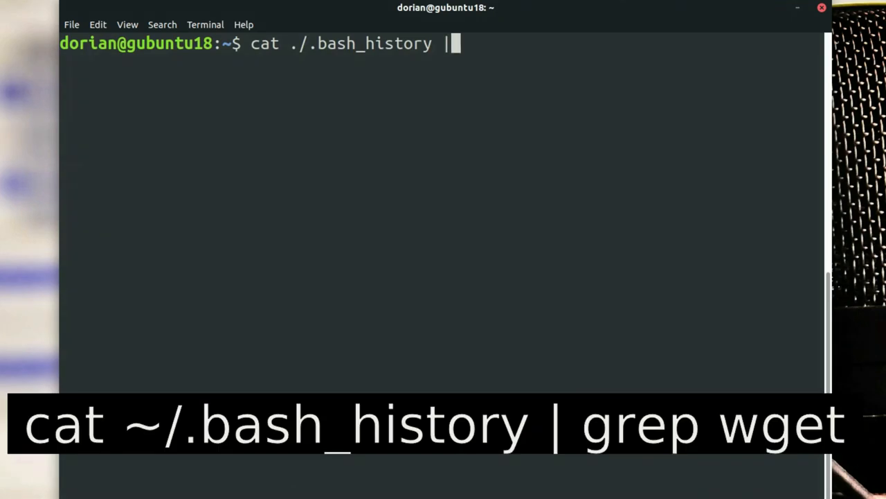
{"action": "type", "text": "grep"}
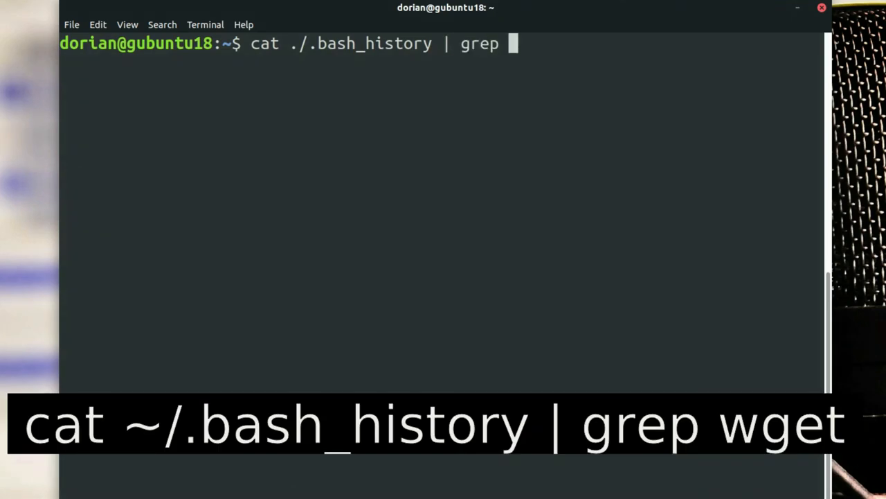
{"action": "type", "text": "wget"}
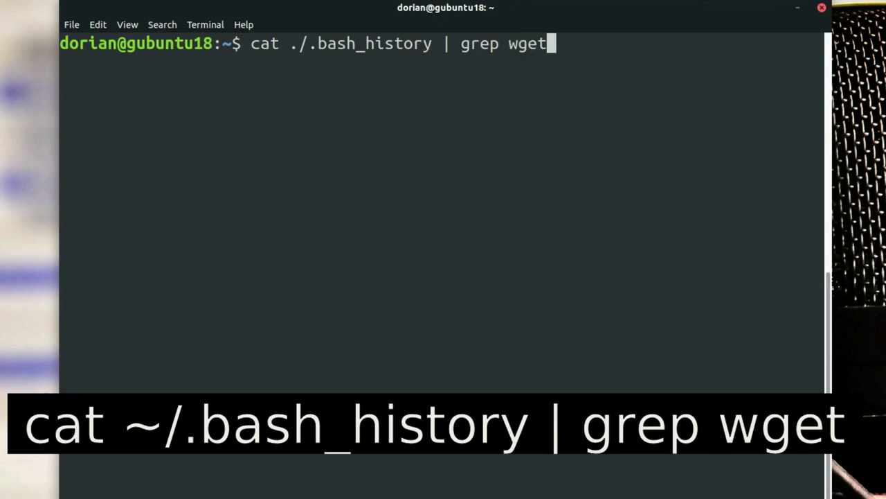
{"action": "key", "text": "Return"}
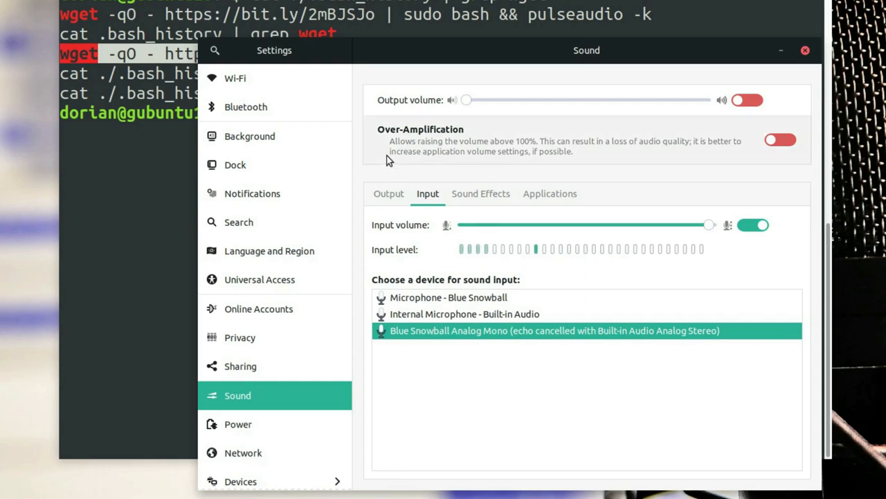
Raise the terminal over Settings, then bring up the Chrome gist with the noise reduction script
{"action": "left_click", "coordinate": [806, 50]}
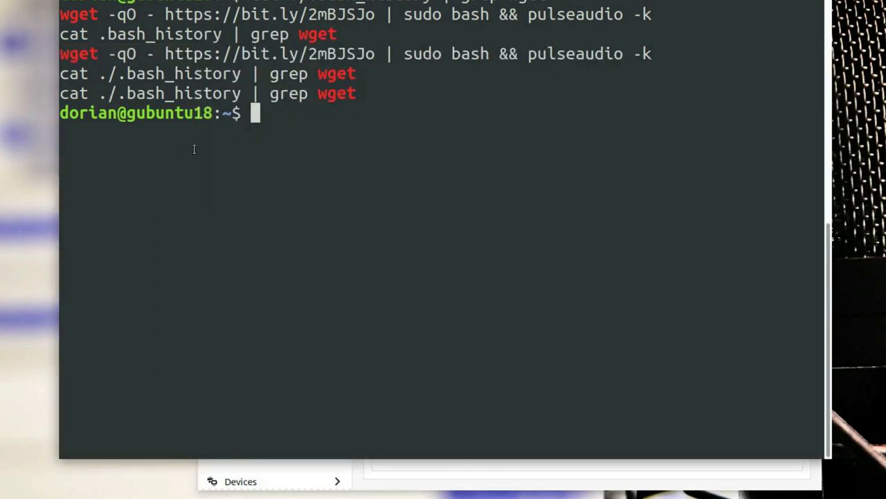
{"action": "double_click", "coordinate": [79, 54]}
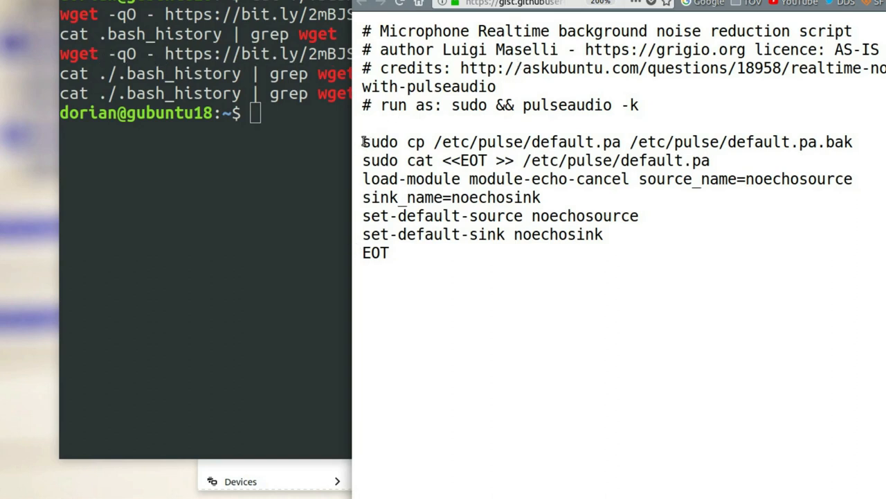
Move between terminal and Chrome to read the echo-cancel script, then raise the Sound panel
{"action": "left_click_drag", "start_coordinate": [362, 141], "coordinate": [389, 253]}
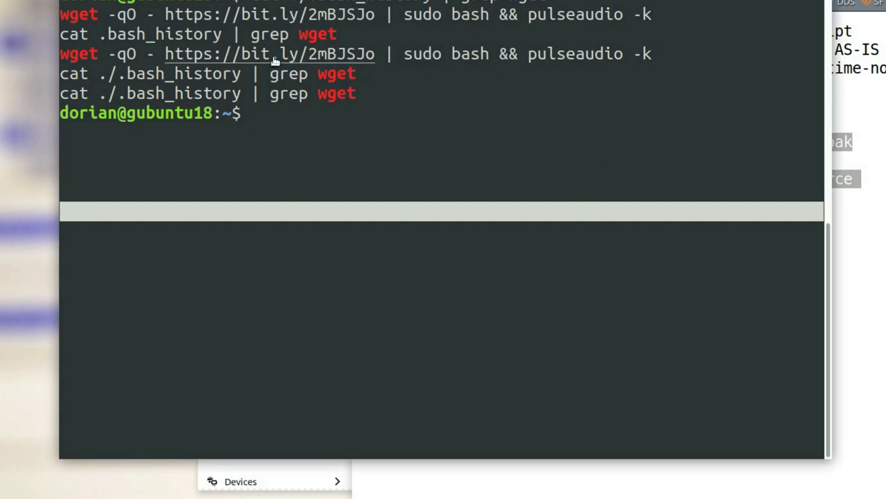
{"action": "mouse_move", "coordinate": [311, 62]}
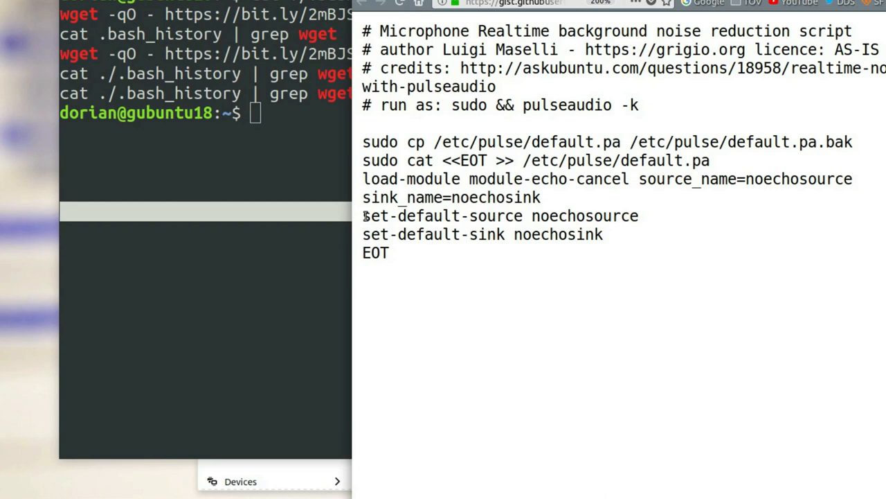
{"action": "left_click_drag", "start_coordinate": [363, 216], "coordinate": [603, 235]}
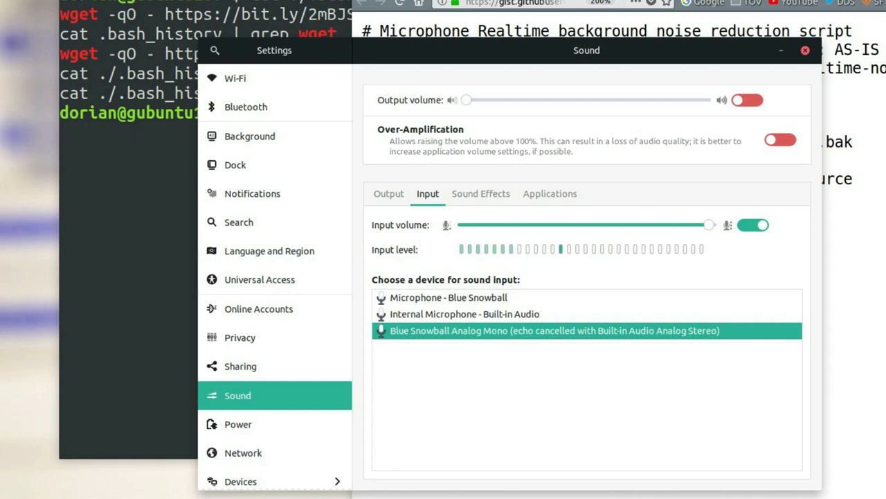
Review the Output then Input device lists in Sound settings, keeping the echo-cancelled Blue Snowball input
{"action": "left_click", "coordinate": [389, 193]}
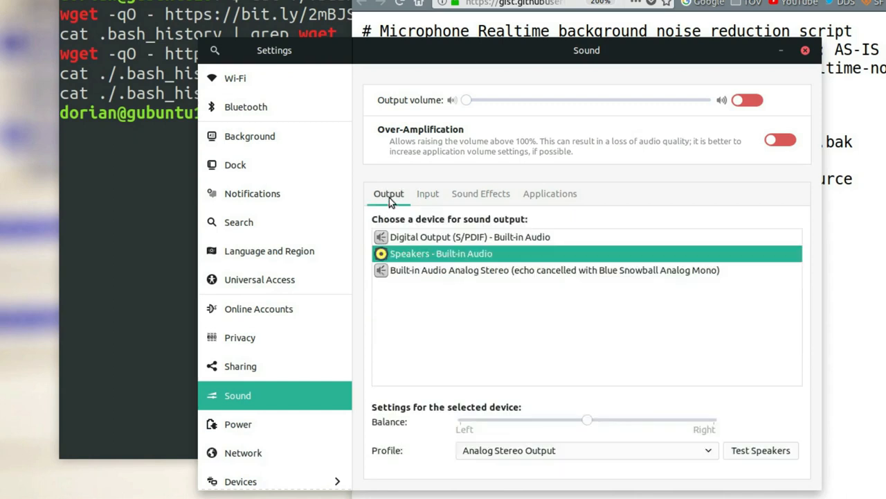
{"action": "mouse_move", "coordinate": [597, 276]}
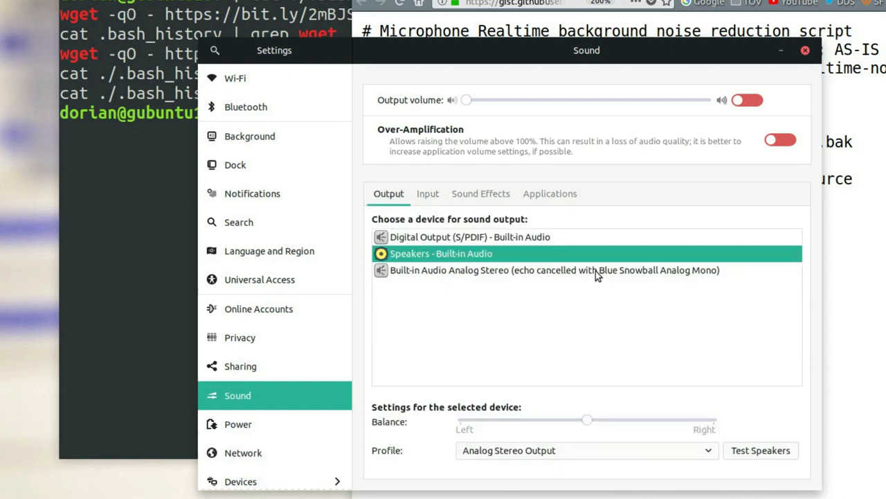
{"action": "mouse_move", "coordinate": [412, 230]}
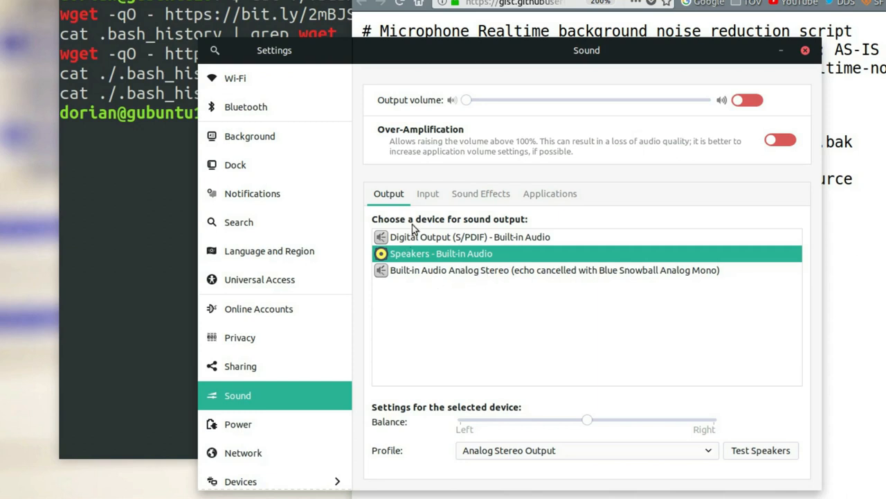
{"action": "mouse_move", "coordinate": [413, 278]}
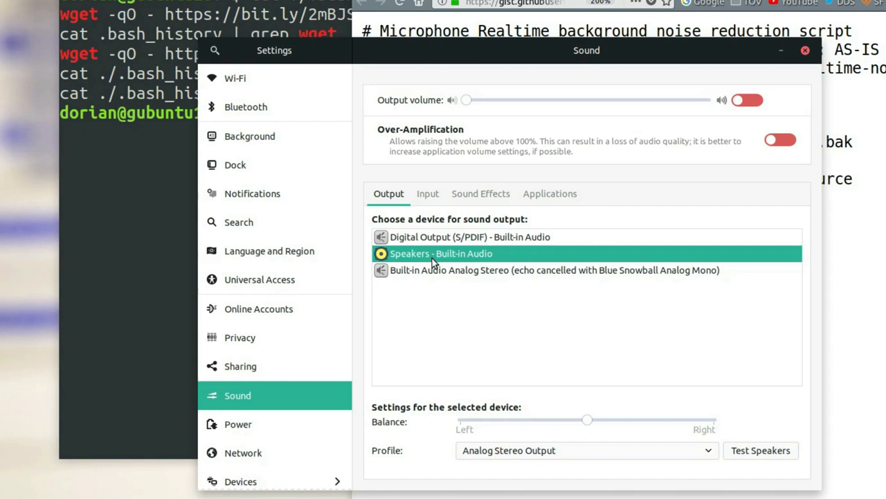
{"action": "left_click", "coordinate": [427, 193]}
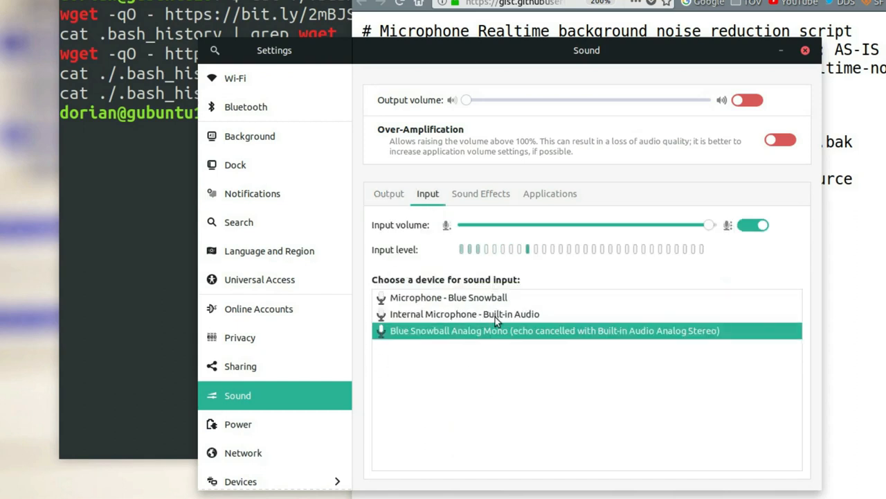
{"action": "mouse_move", "coordinate": [480, 369]}
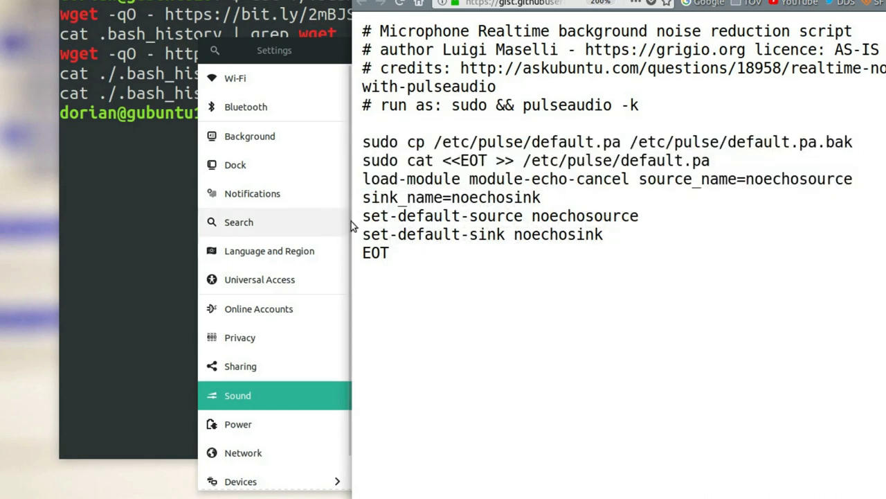
Raise the terminal with the wget history listing above Chrome
{"action": "left_click_drag", "start_coordinate": [363, 215], "coordinate": [603, 234]}
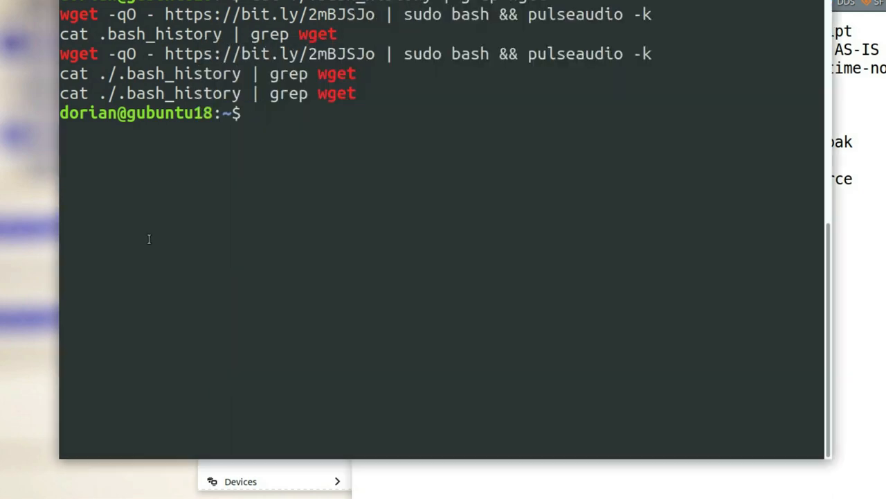
Recall the wget history search and scroll toward the echo-cancel lines for /etc/pulse/default.pa
{"action": "type", "text": "cat ./.bash_history | grep wget"}
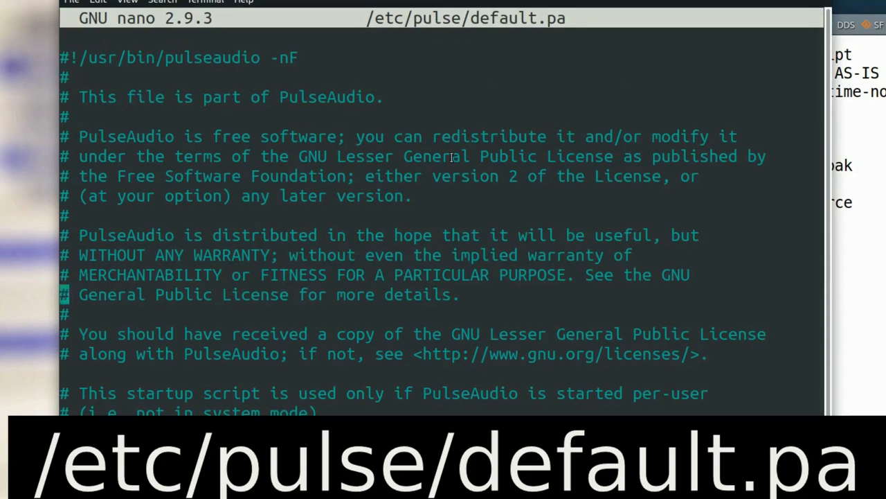
{"action": "scroll", "scroll_direction": "down", "scroll_amount": 3}
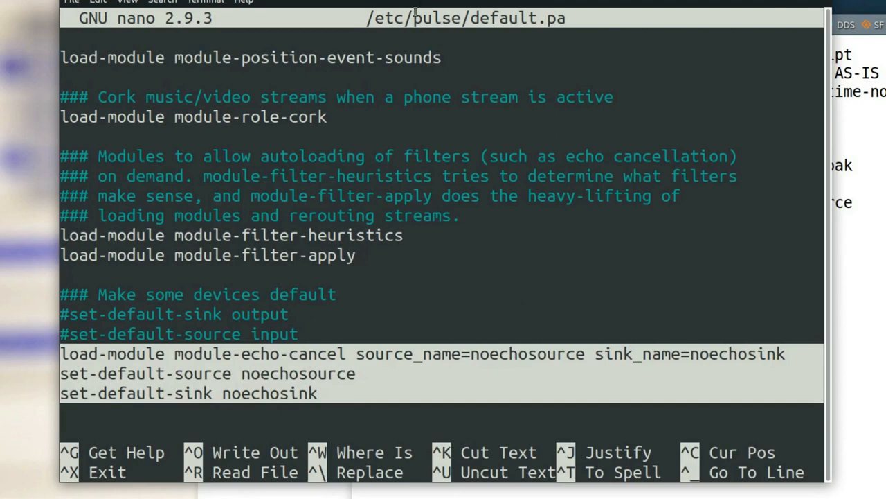
{"action": "mouse_move", "coordinate": [232, 405]}
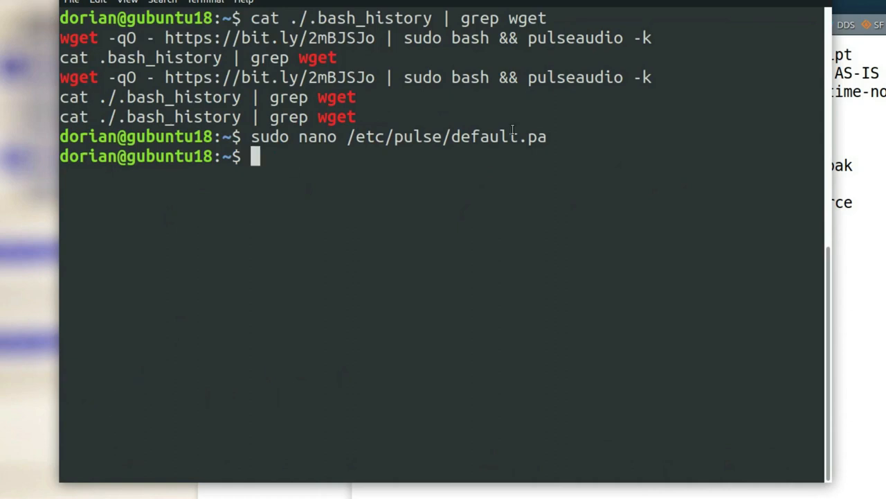
Enter pulseaudio -k at the prompt, ready to restart PulseAudio, without running it yet
{"action": "type", "text": "put"}
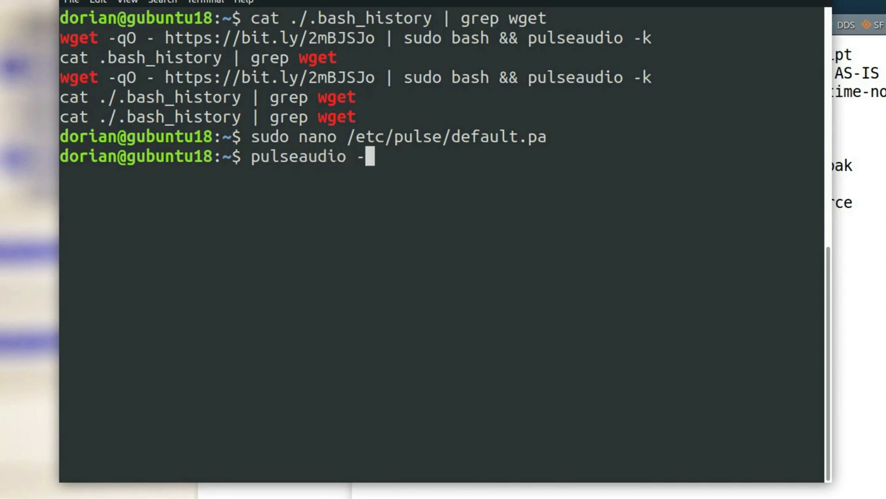
{"action": "type", "text": "k"}
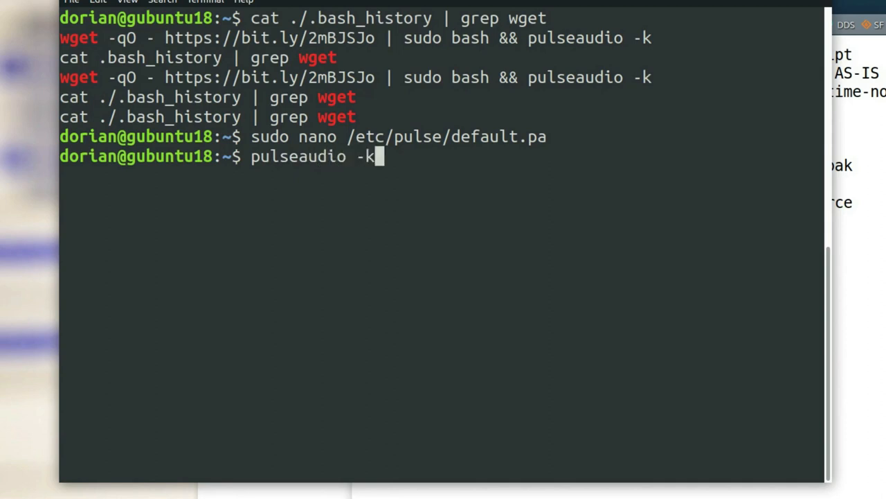